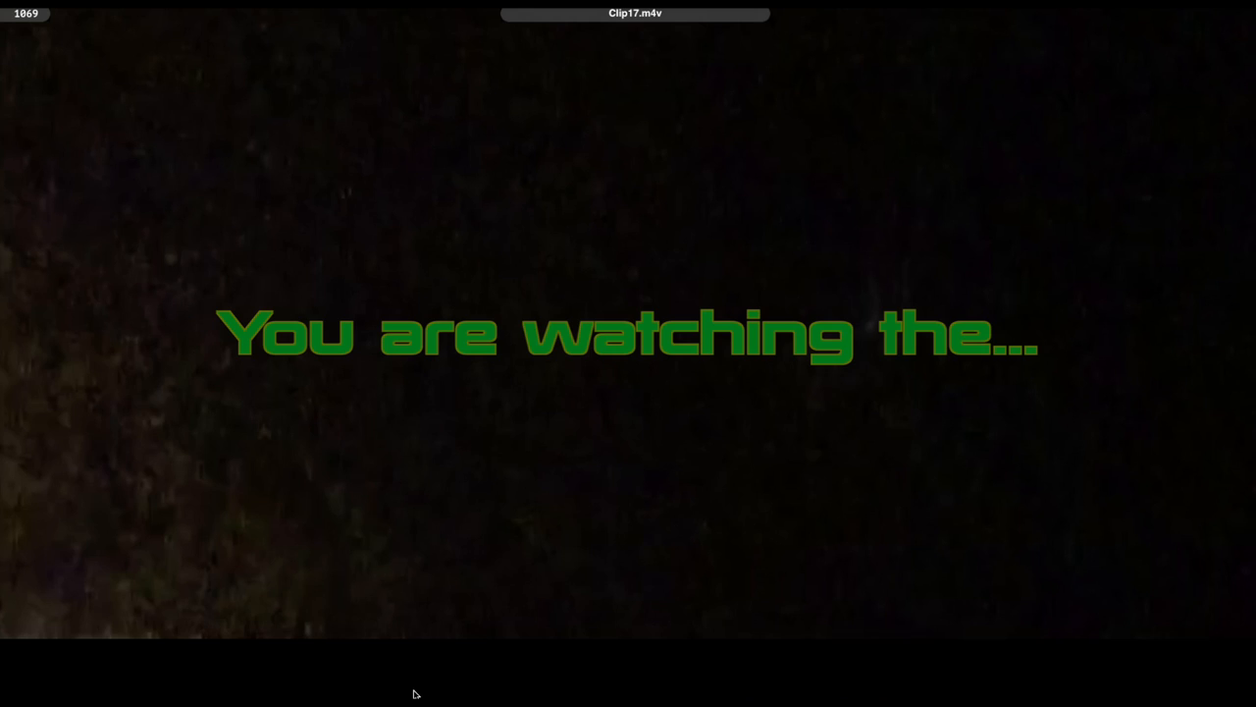
mouse_move(412, 693)
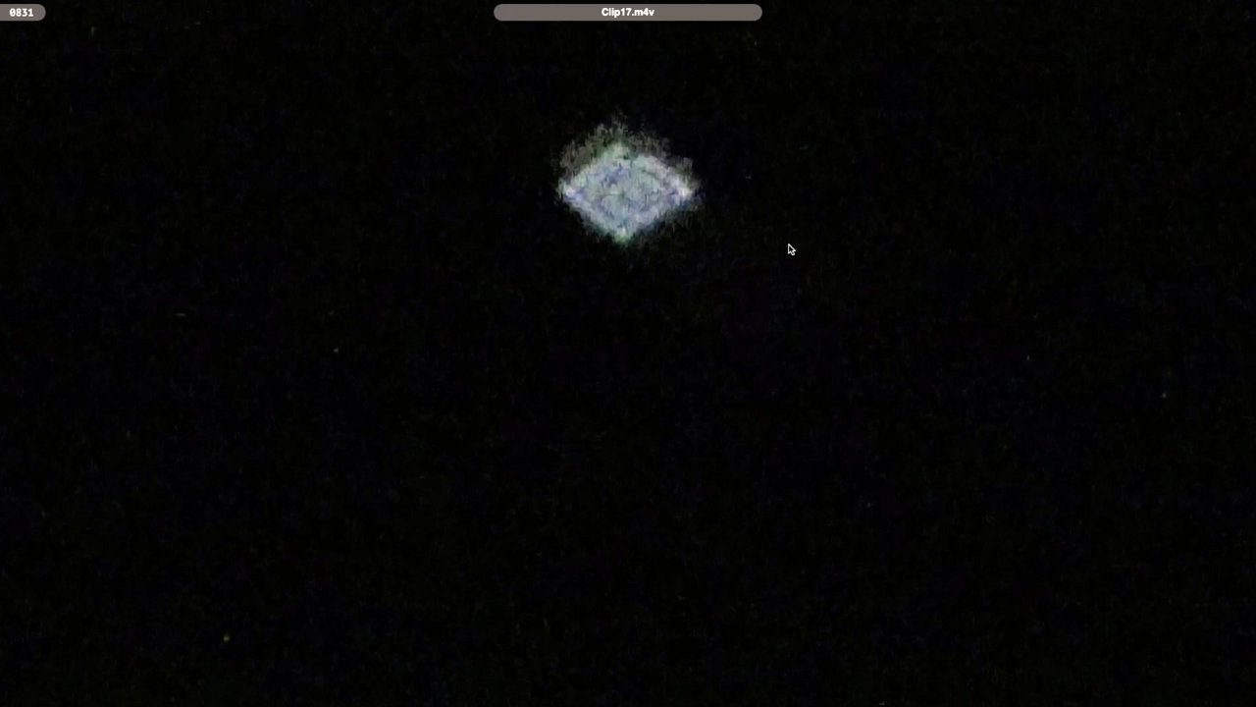
mouse_move(346, 212)
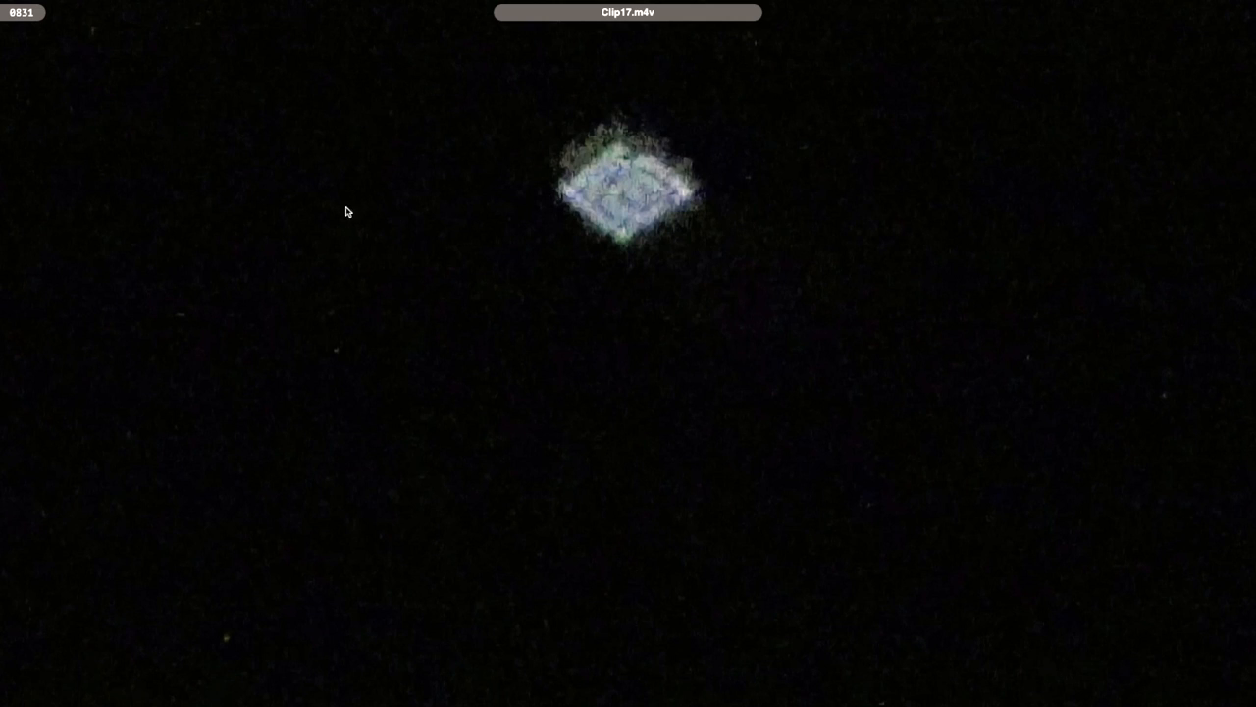
mouse_move(471, 443)
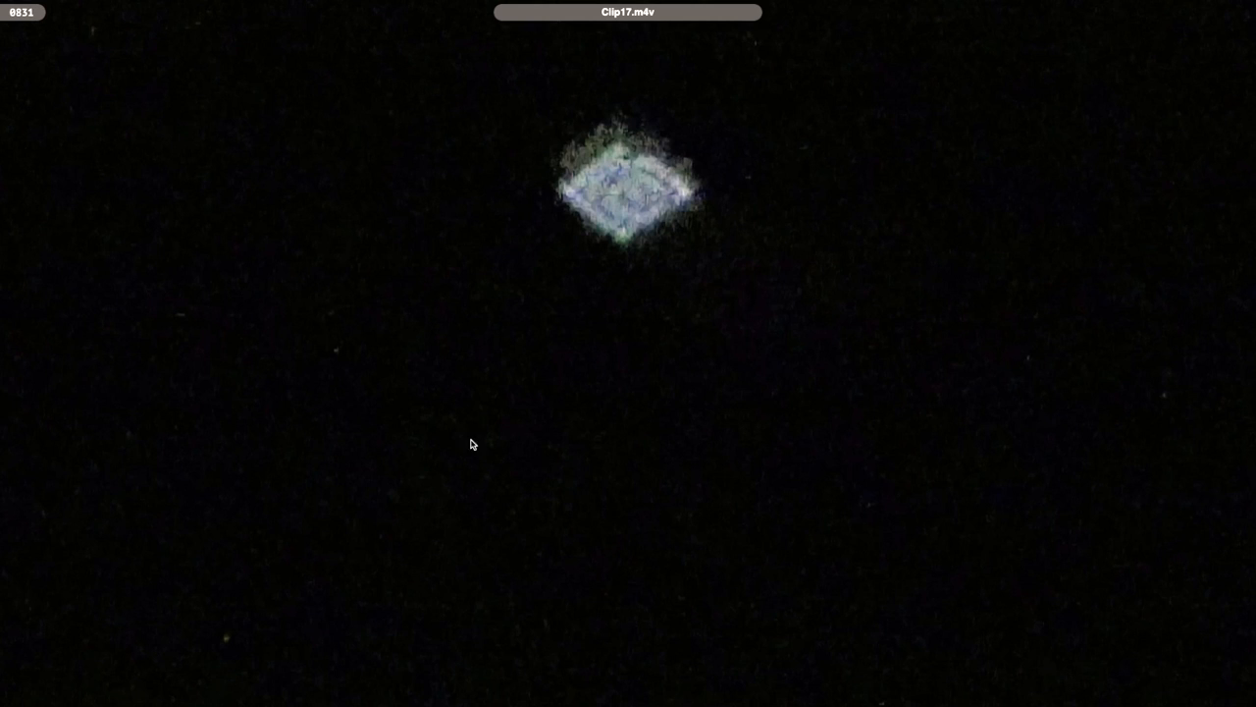
mouse_move(523, 342)
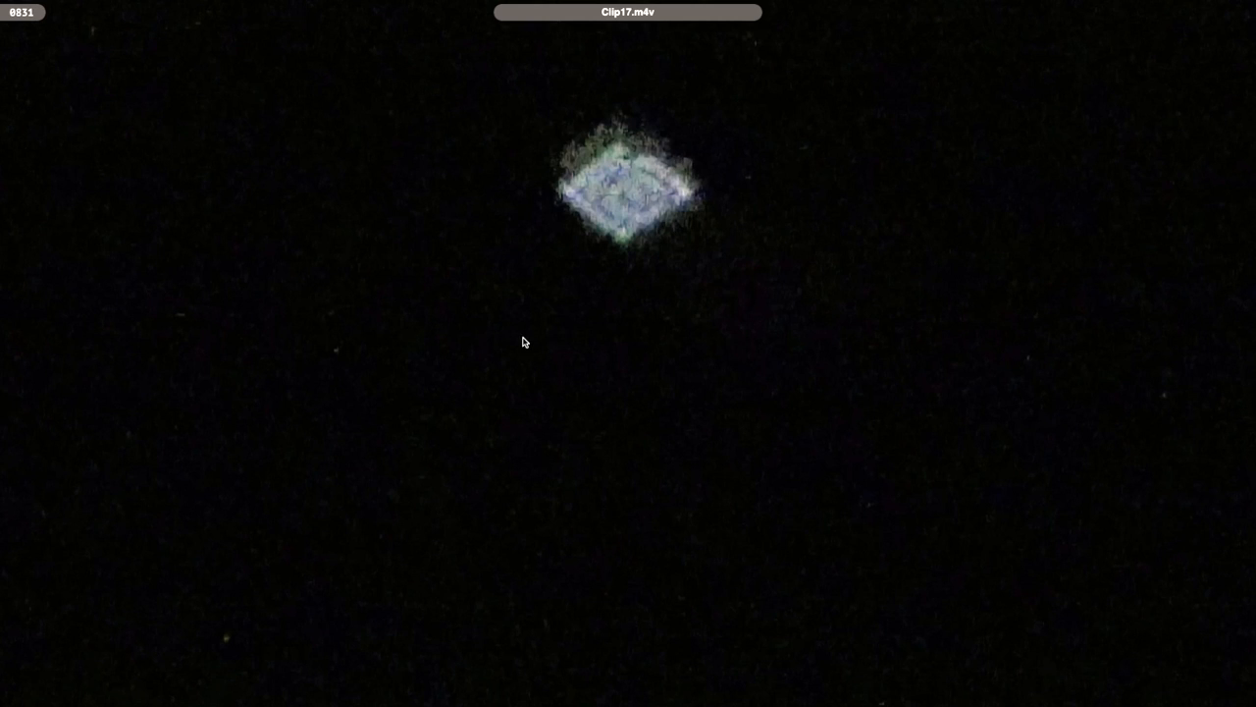
mouse_move(415, 183)
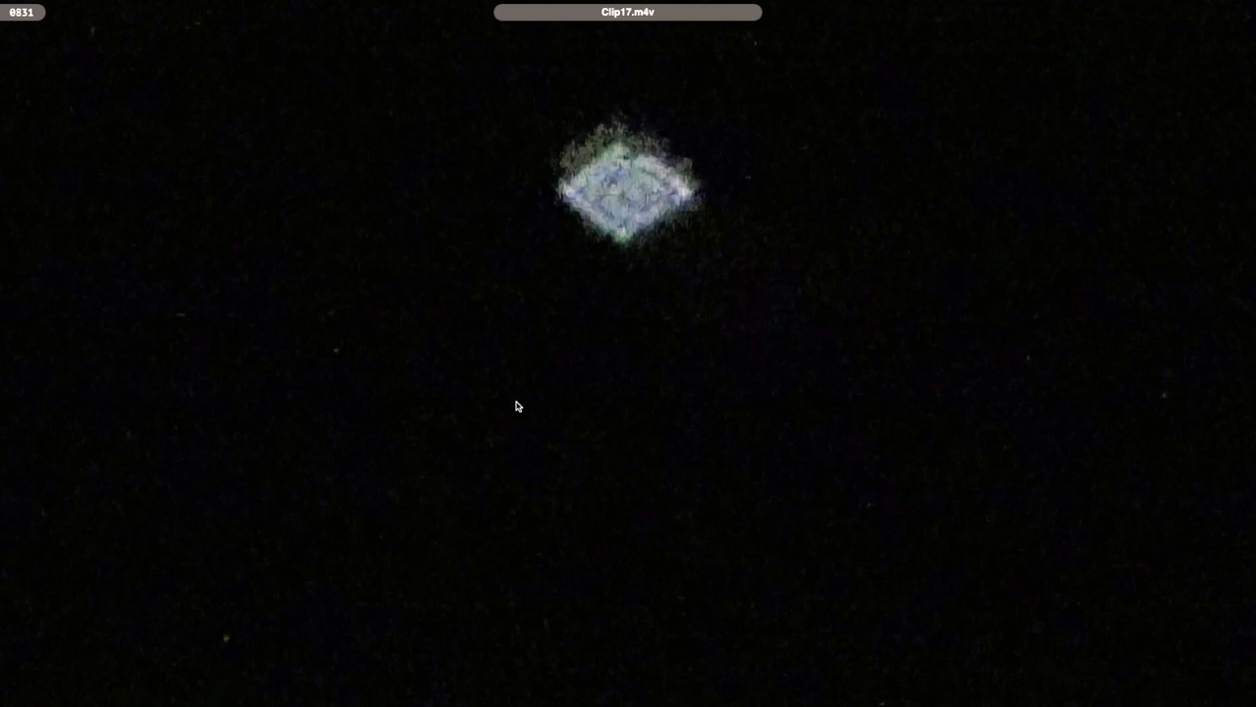
mouse_move(536, 394)
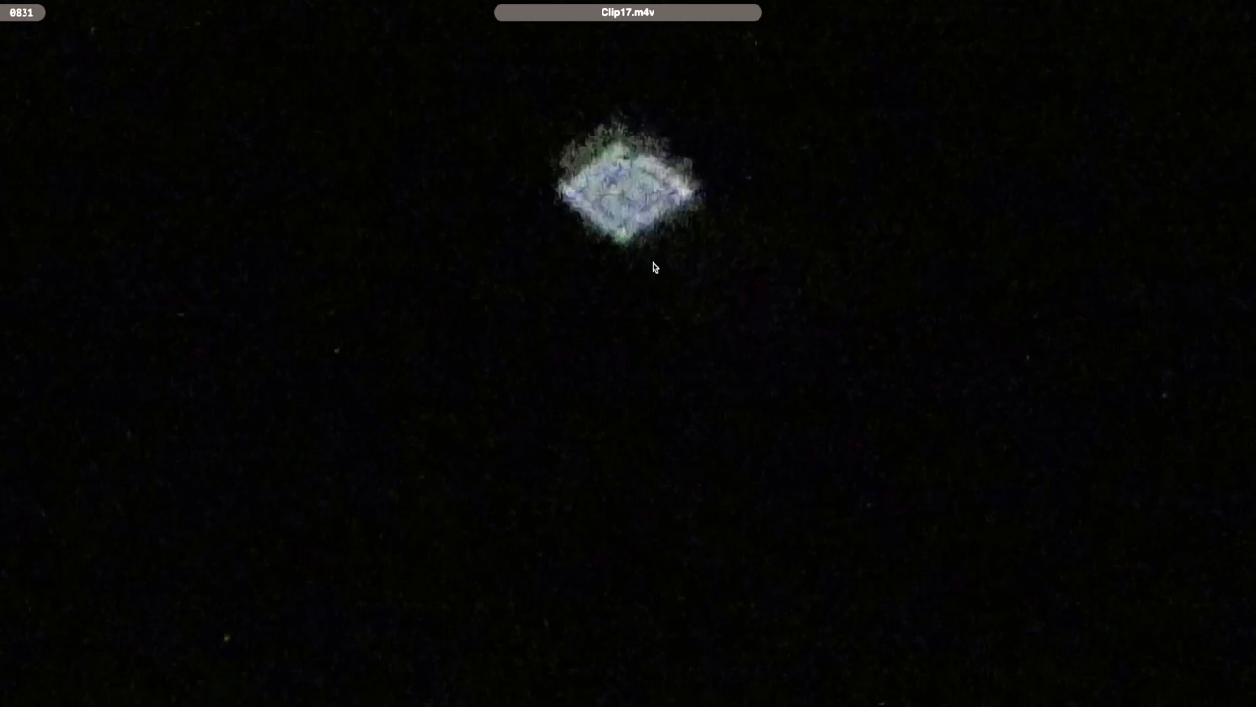
mouse_move(742, 206)
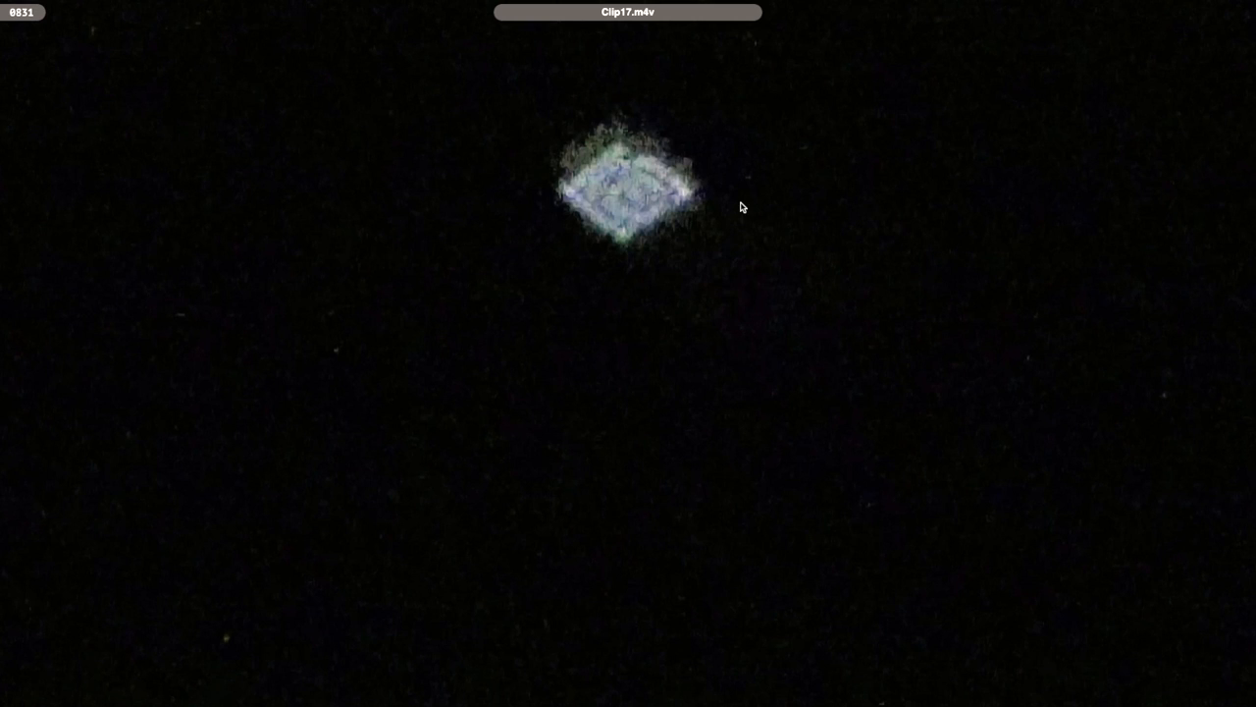
mouse_move(742, 198)
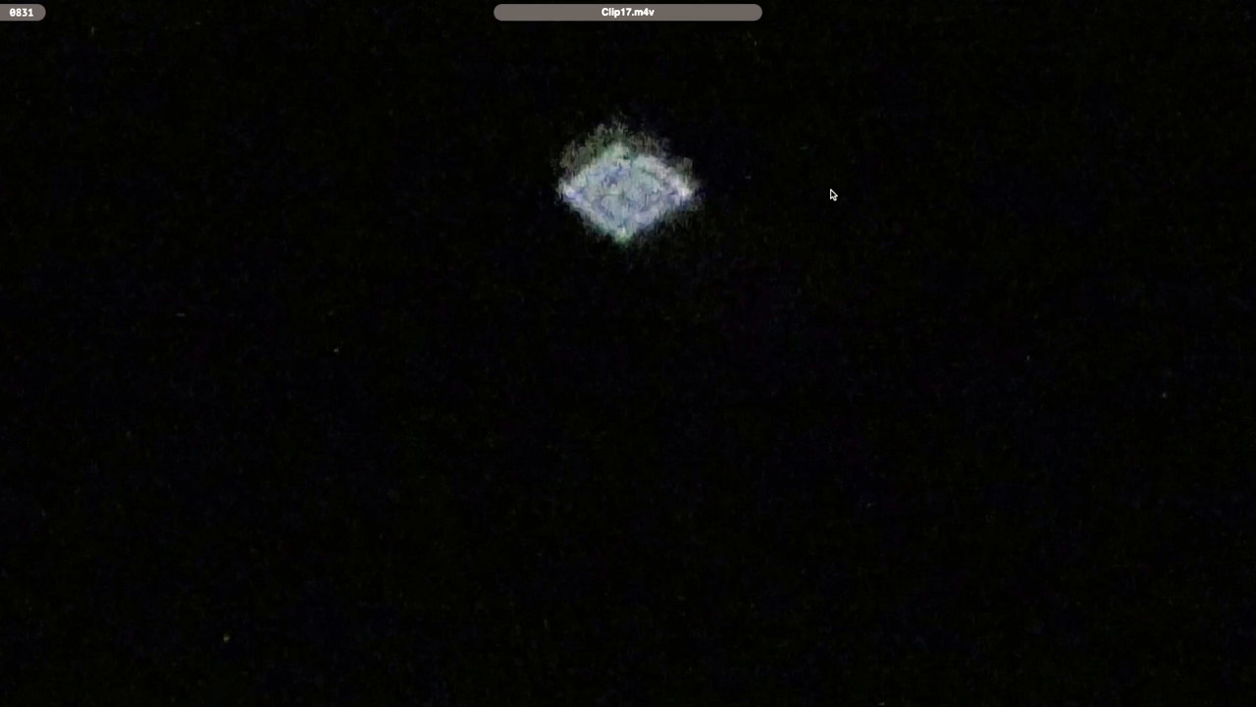
mouse_move(812, 141)
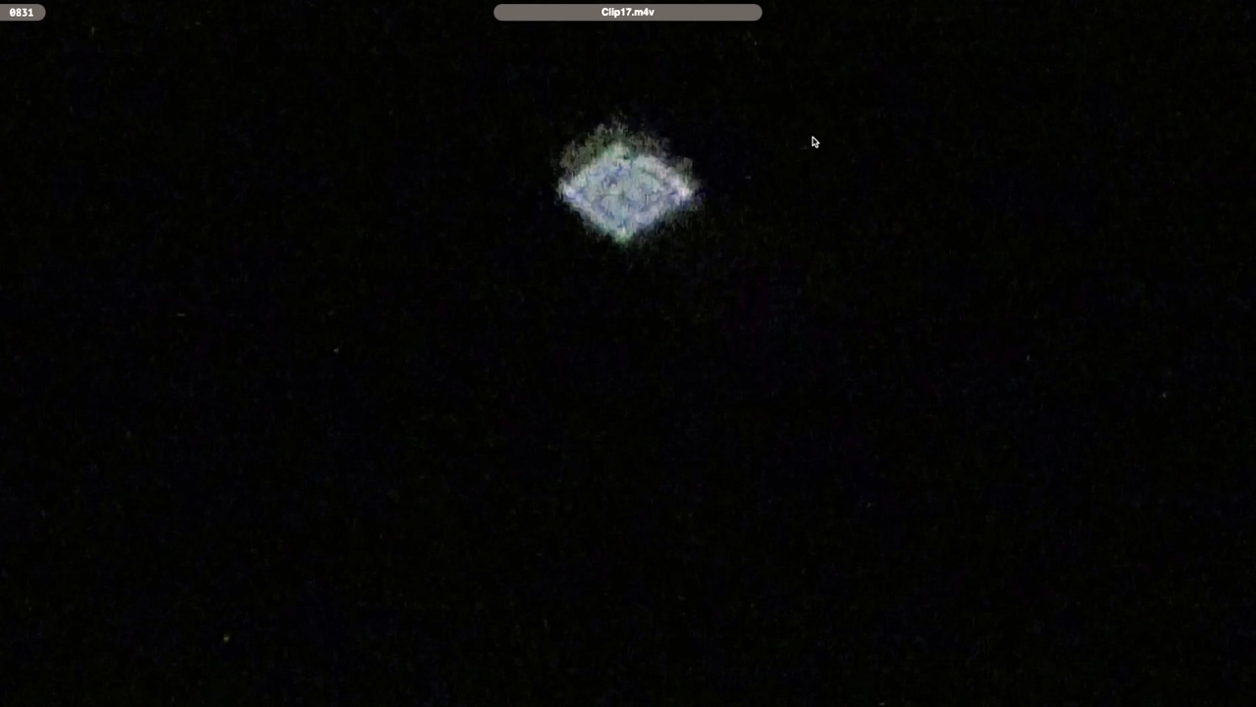